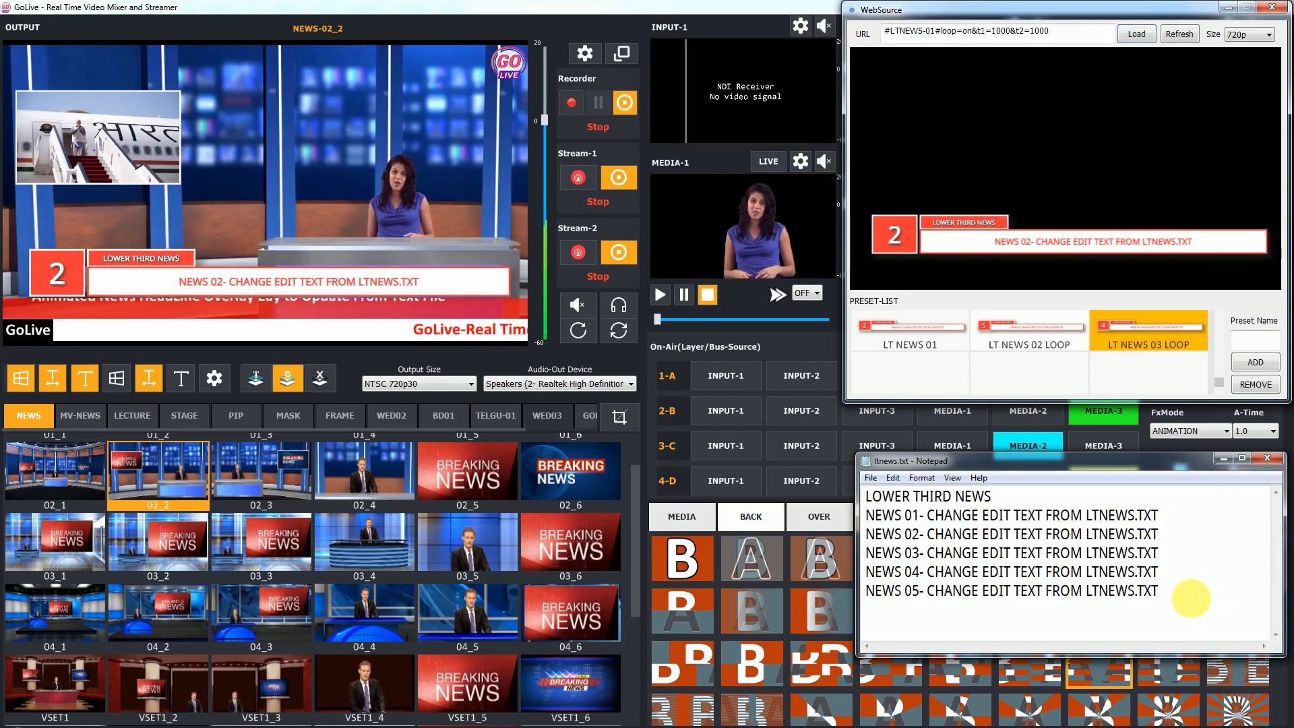
Step: Play the ltnews.txt breaking-news headlines as the looping LT NEWS 03 lower third
left_click(1137, 329)
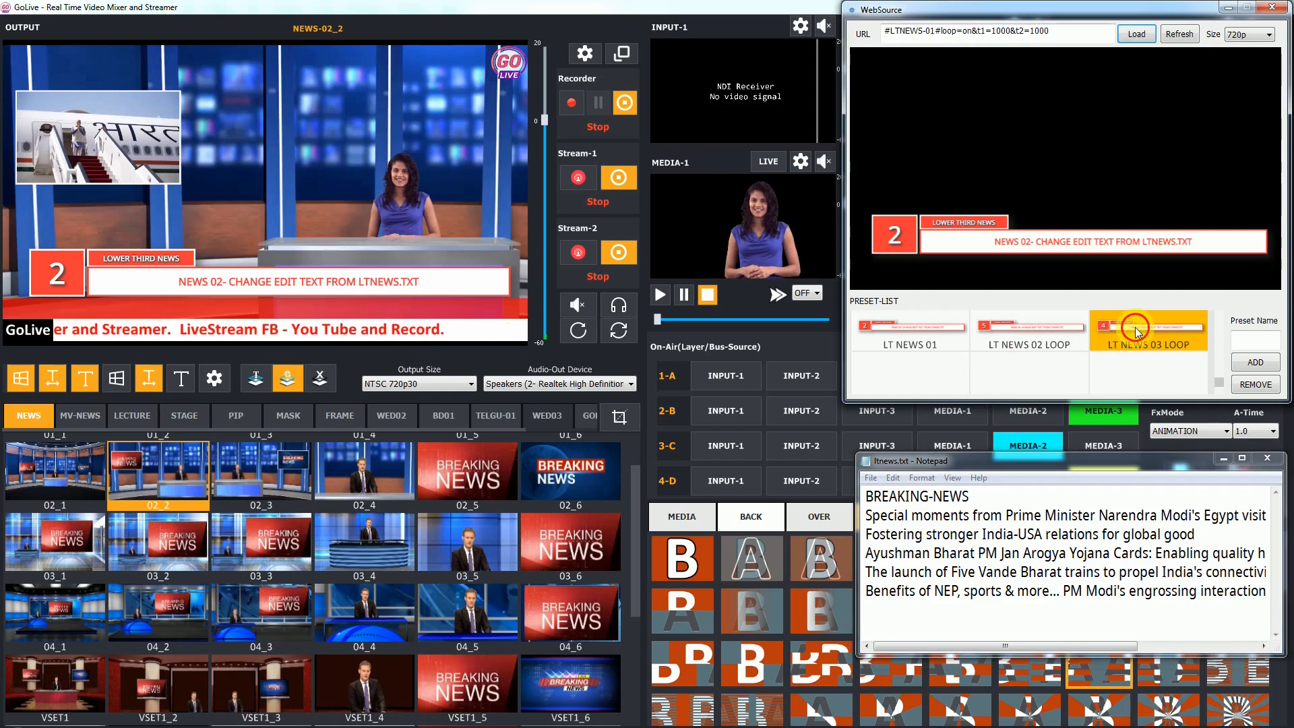
left_click(1147, 327)
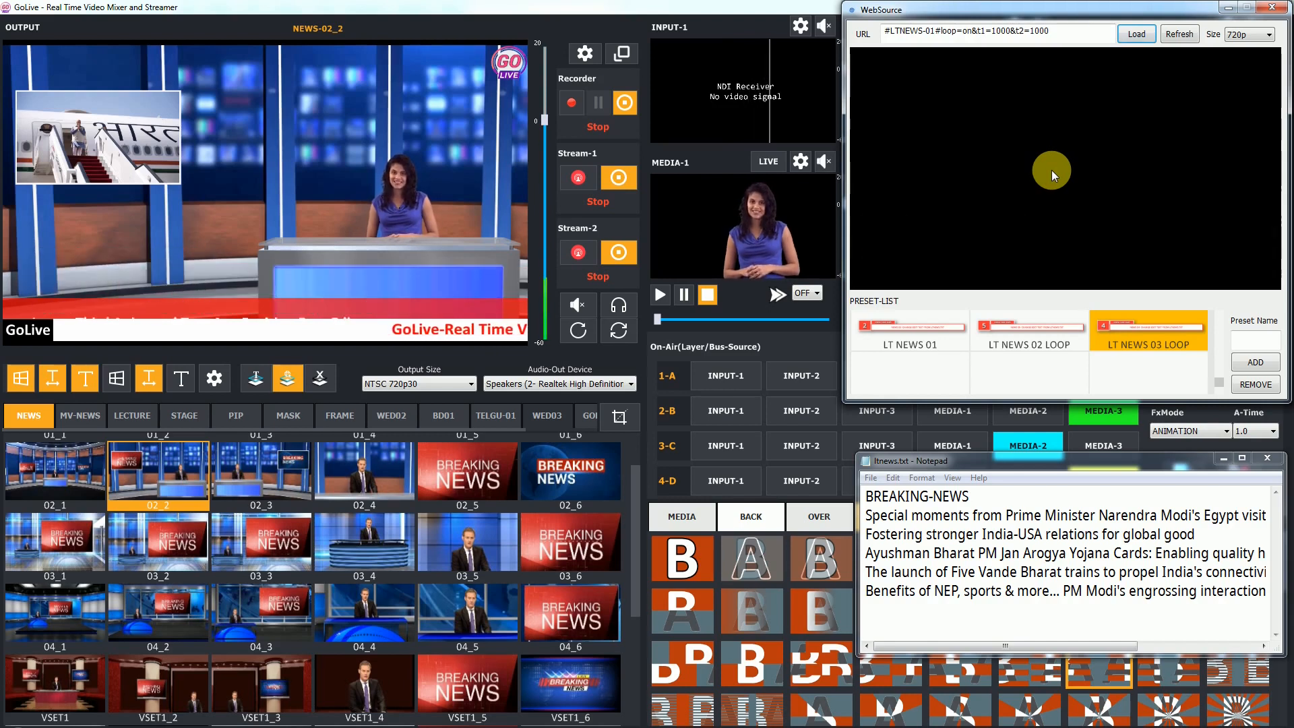
left_click(1137, 33)
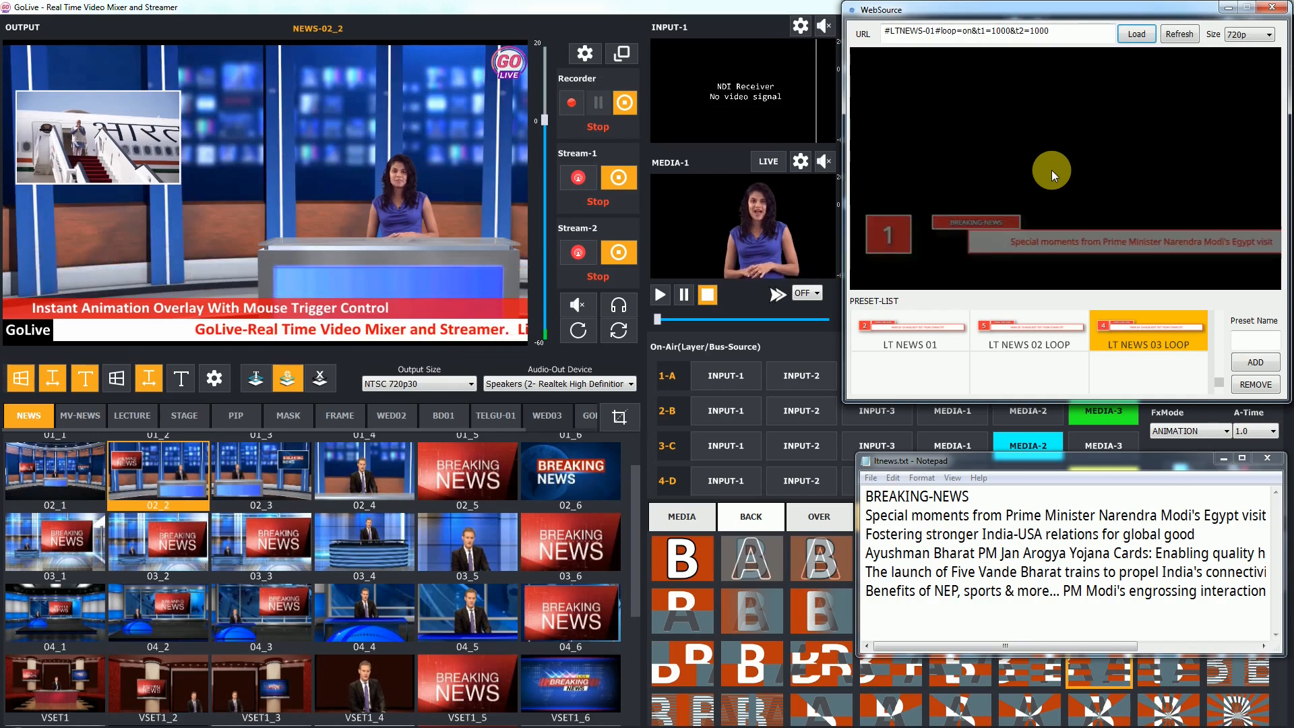
left_click(1145, 345)
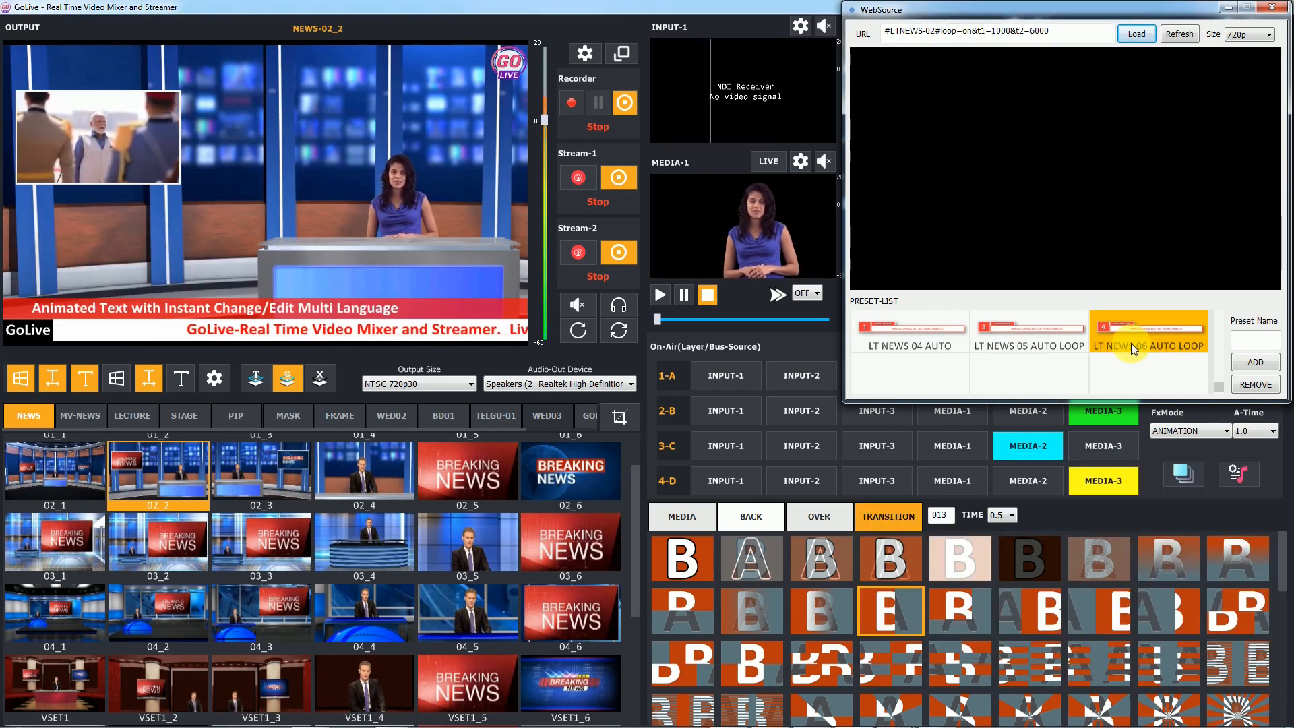
Step: Apply the LT NEWS 06 AUTO LOOP headline lower third preset
left_click(1148, 334)
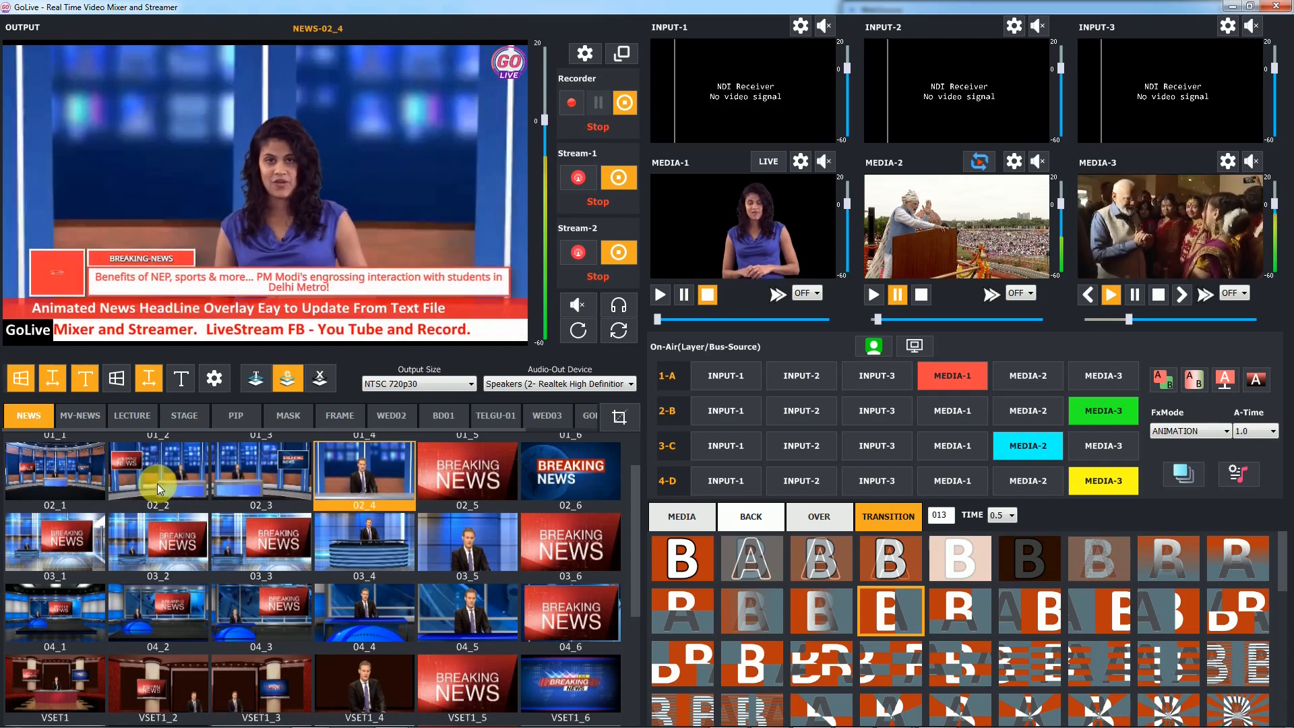
Step: Switch to virtual set 02_5 and advance MEDIA-3 through three news clips
left_click(467, 472)
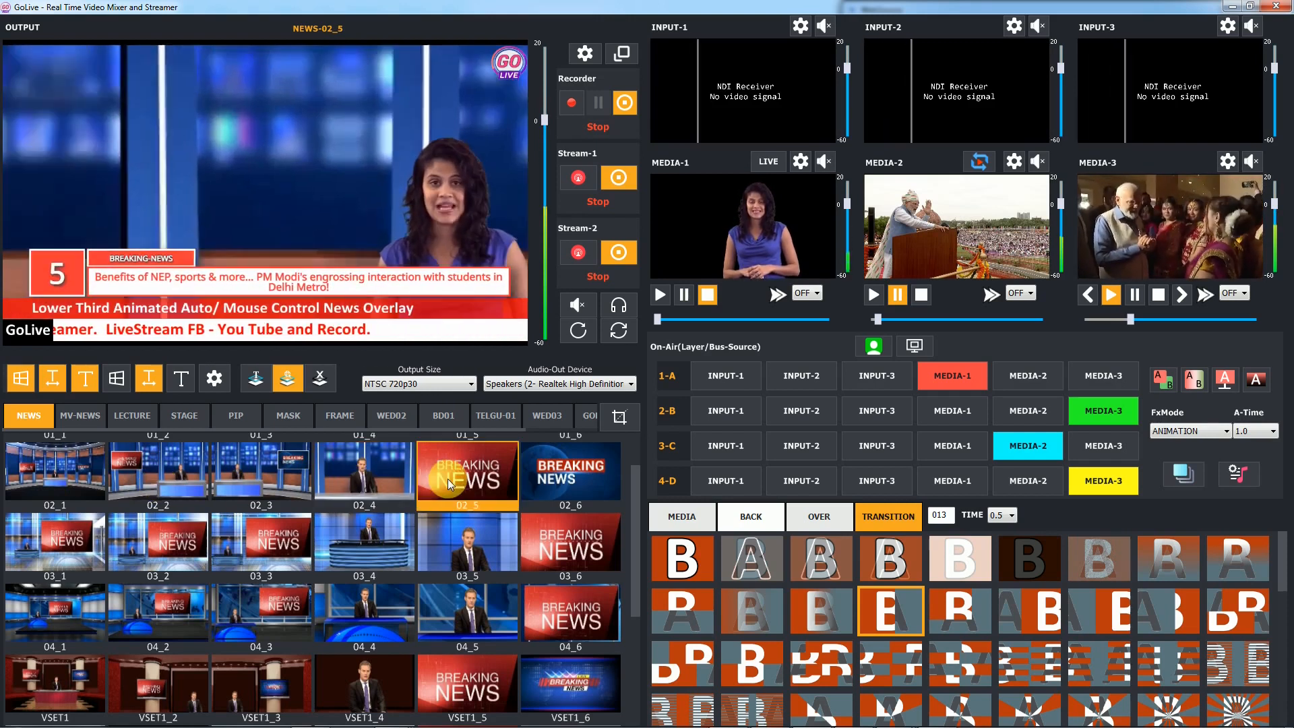
left_click(1181, 294)
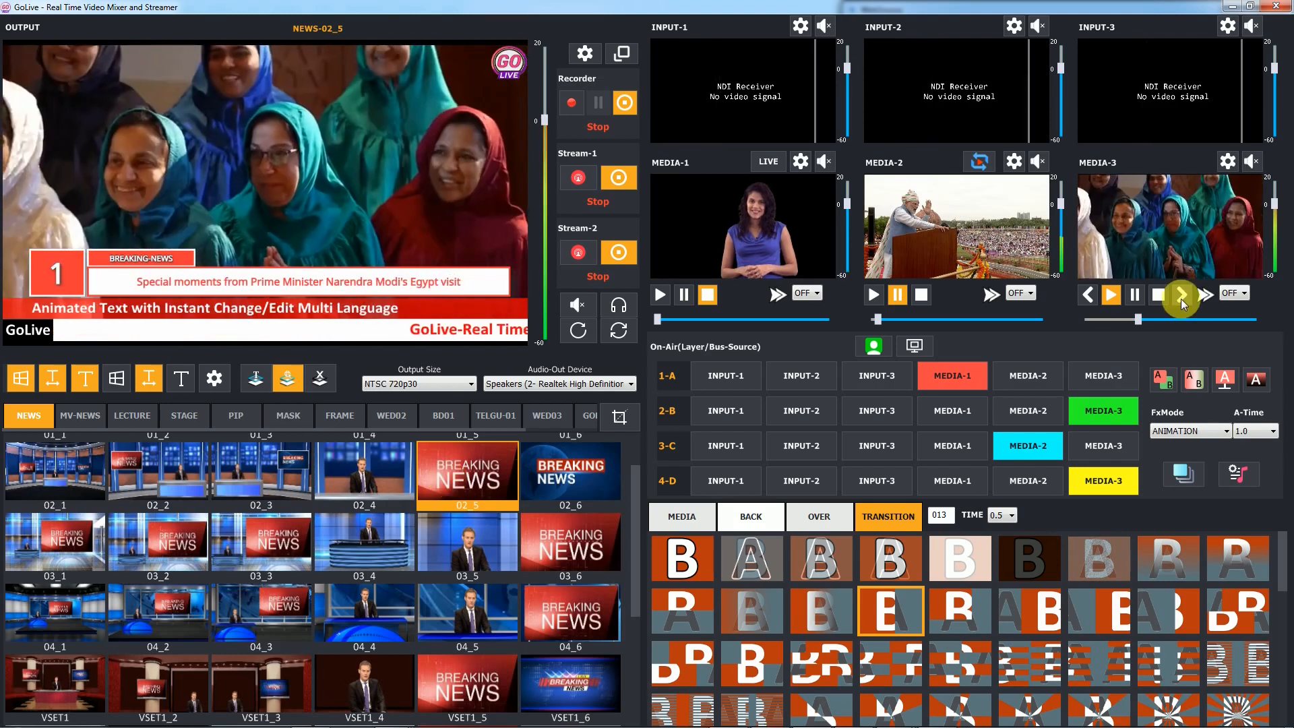
left_click(1181, 294)
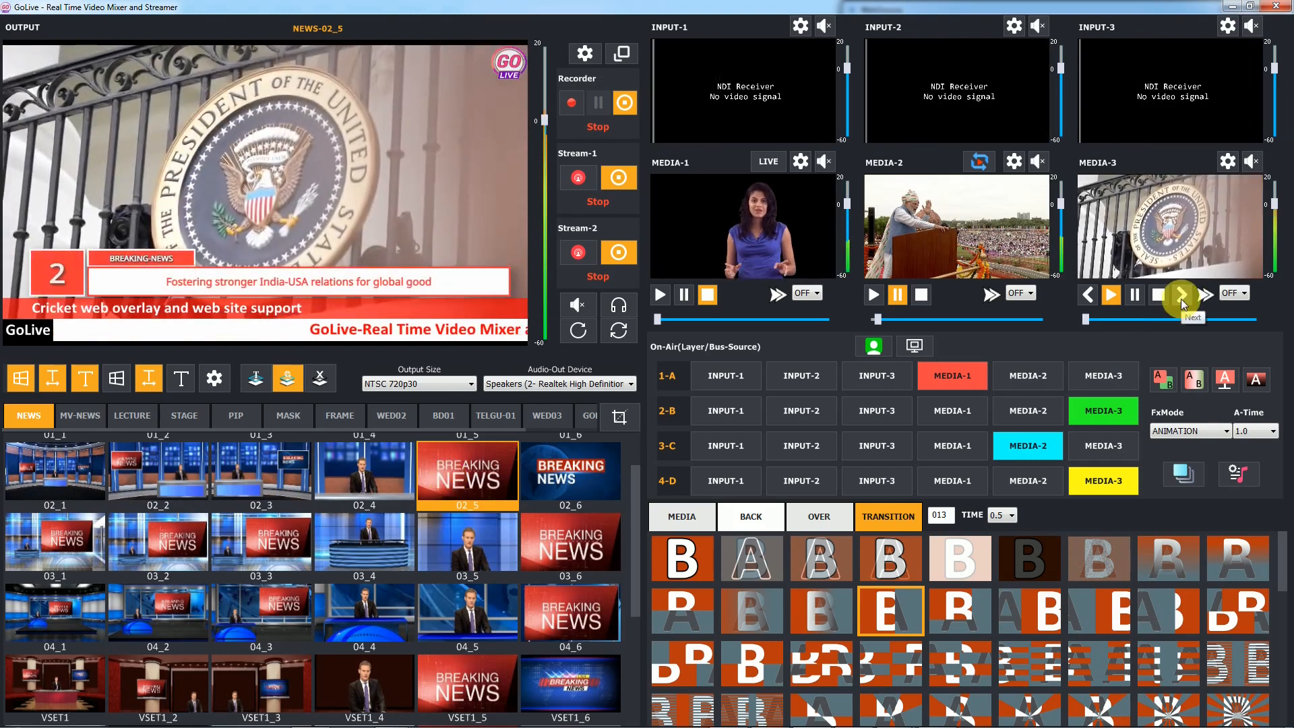
left_click(1180, 294)
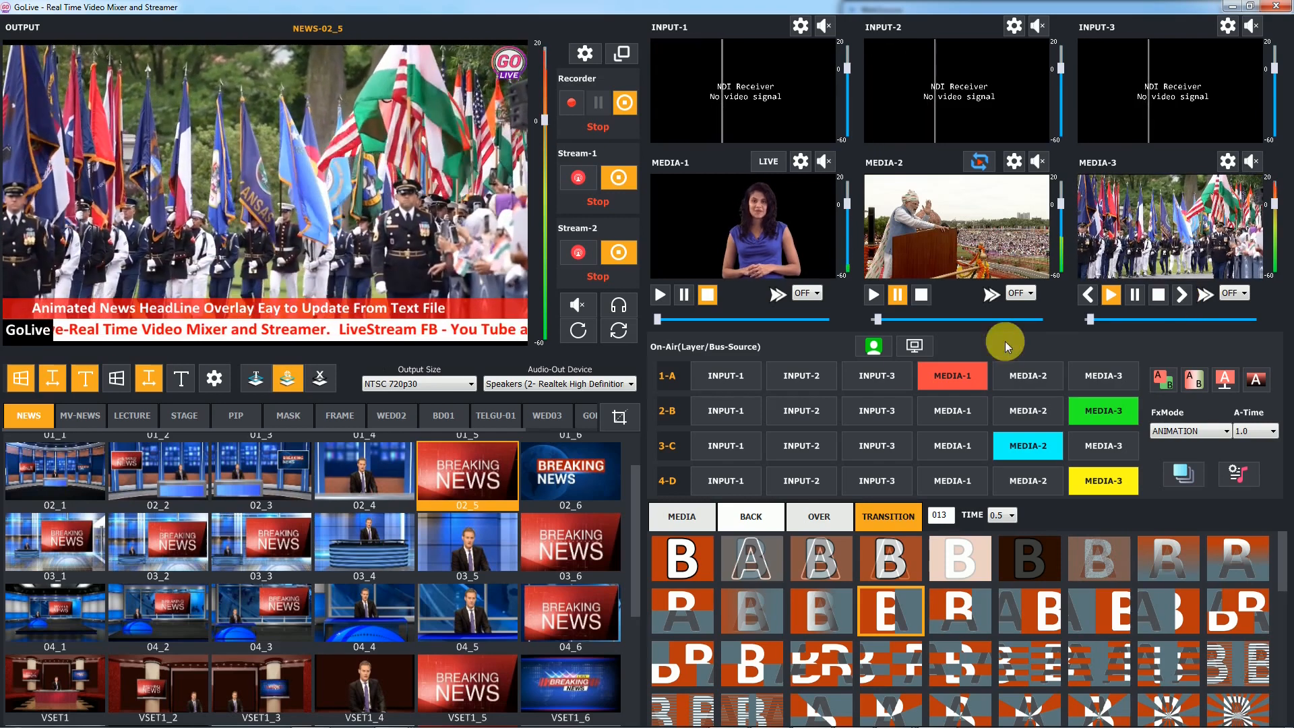
Step: Return to anchor desk set 02_2 and reopen the web source presets
left_click(364, 471)
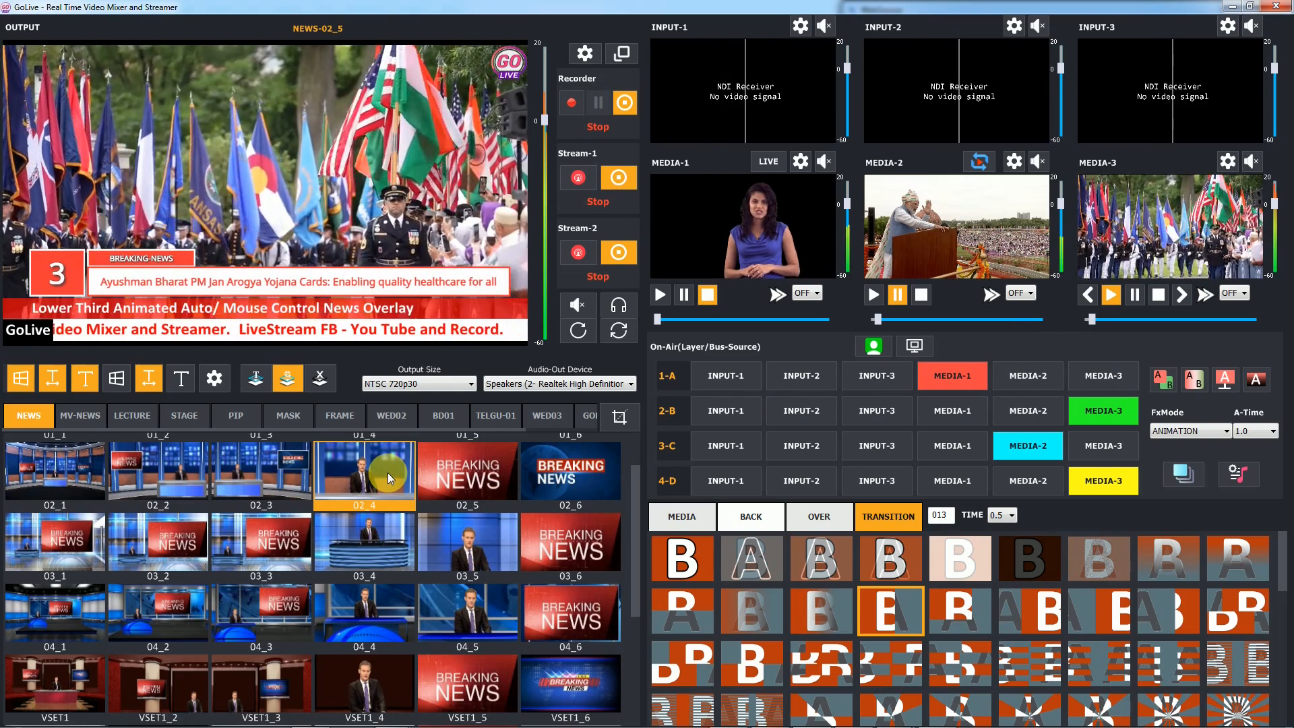
left_click(364, 471)
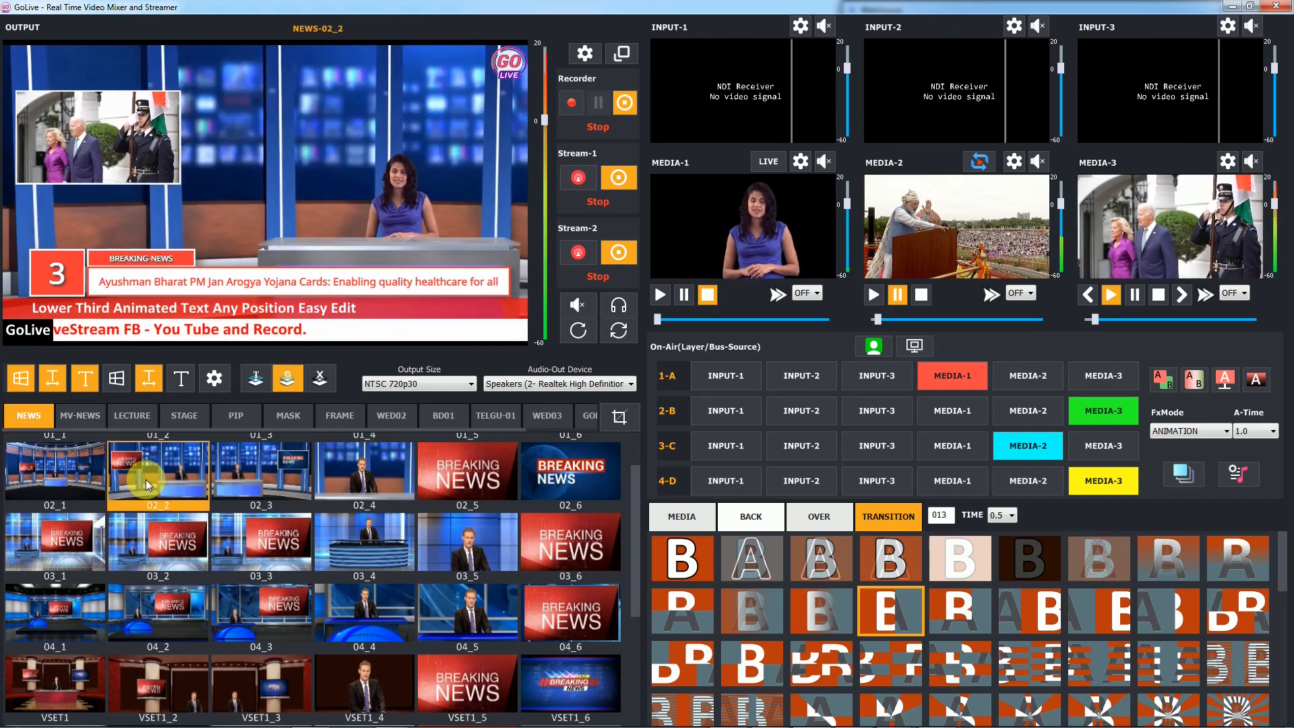
left_click(54, 471)
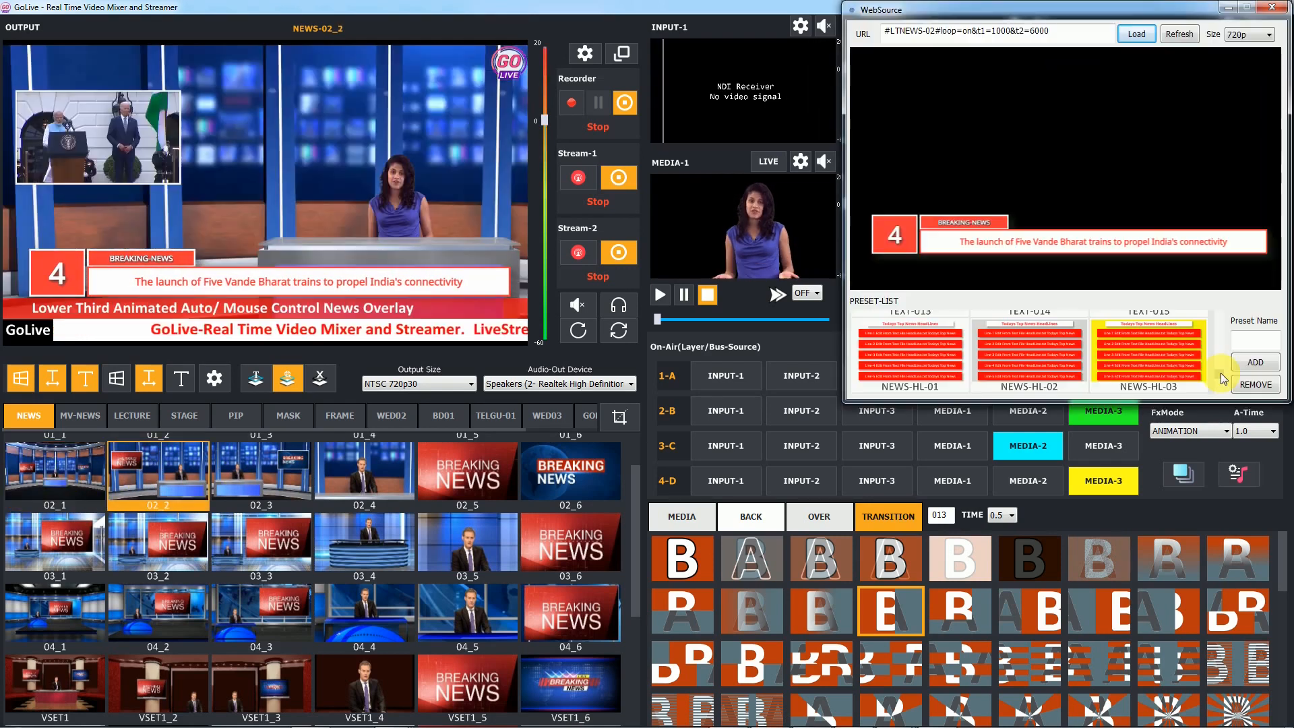
Step: Play the NEWS-HL-02 Todays Top News HeadLines preset full screen, then dismiss it
left_click(1027, 347)
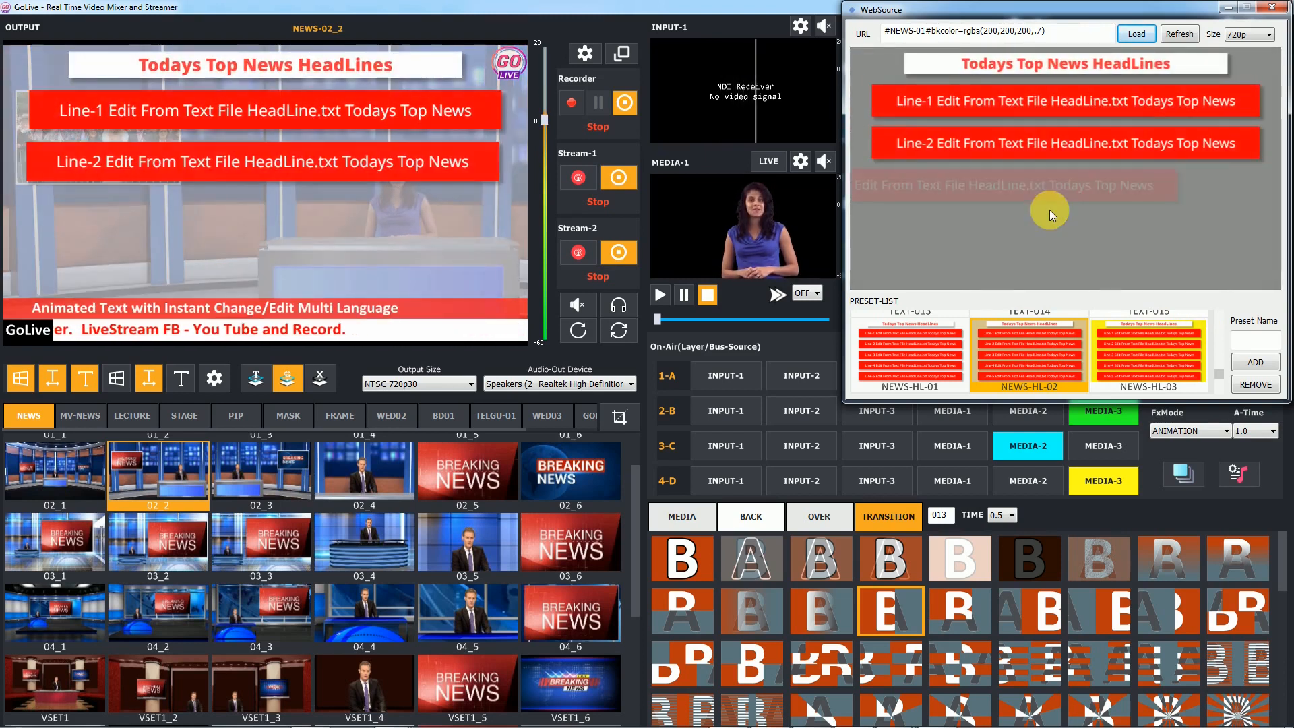
left_click(1136, 34)
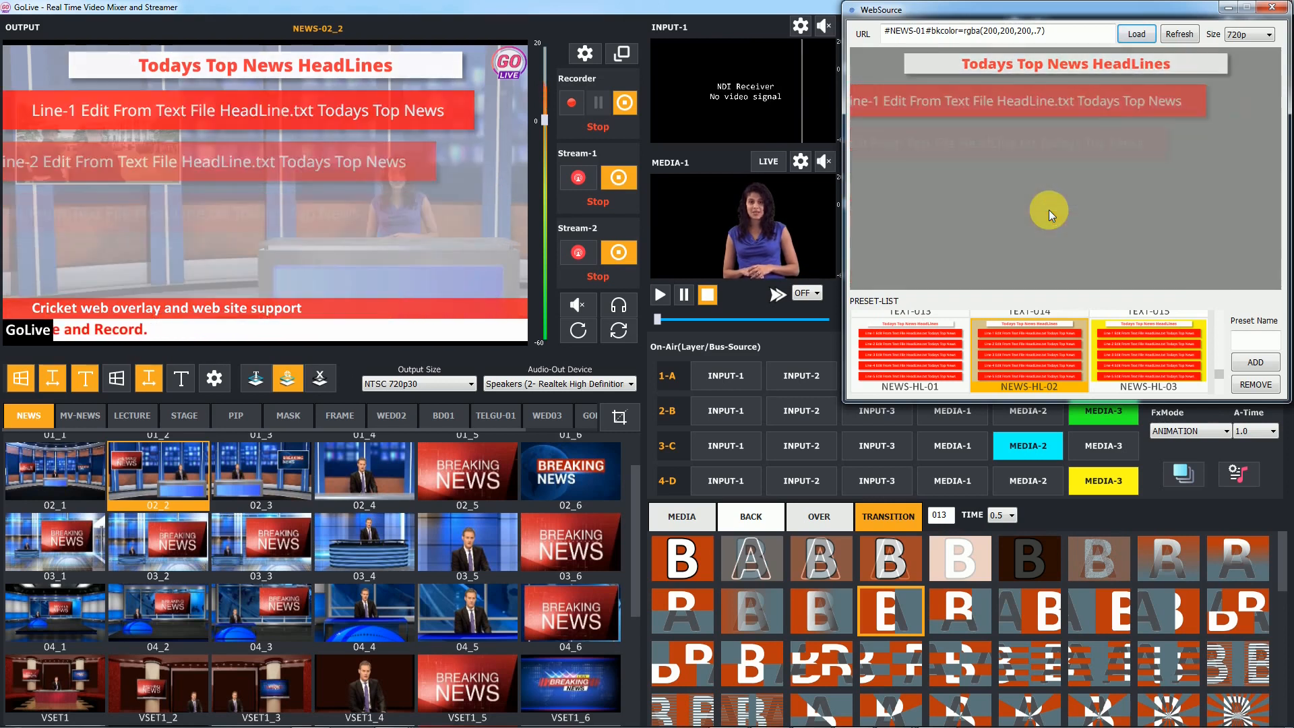
left_click(1148, 347)
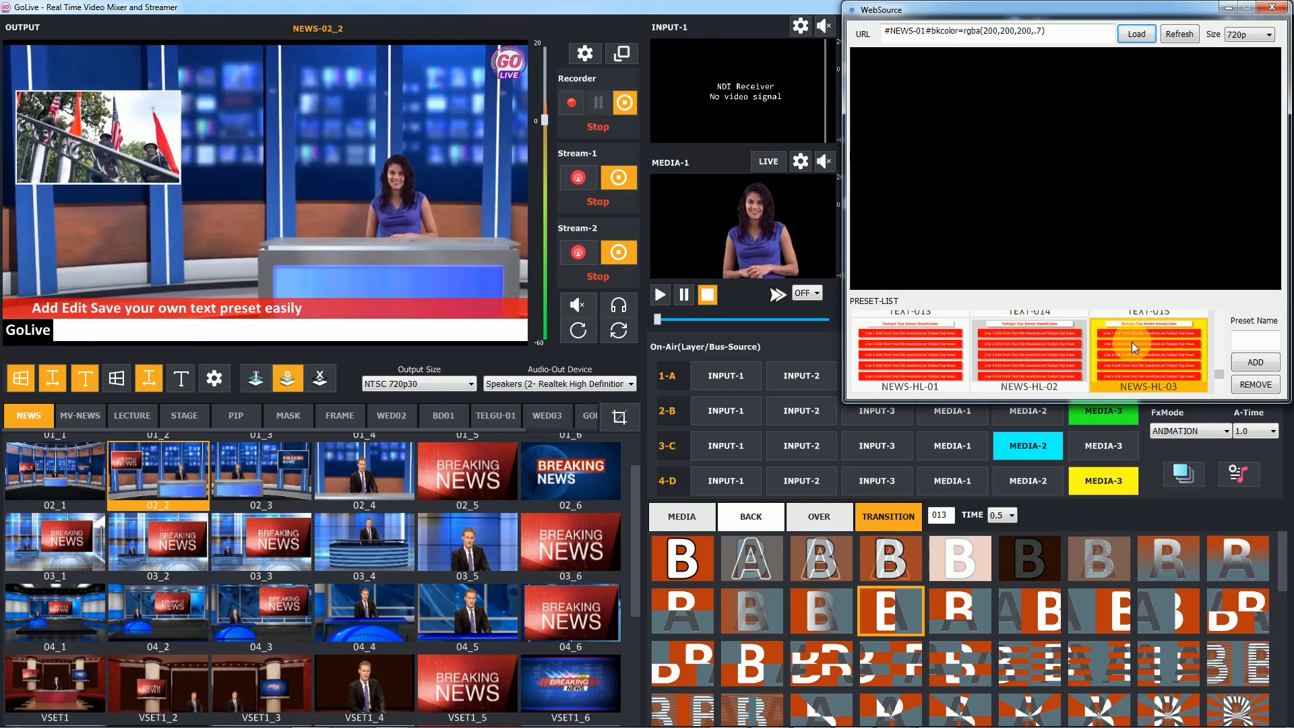
left_click(1136, 33)
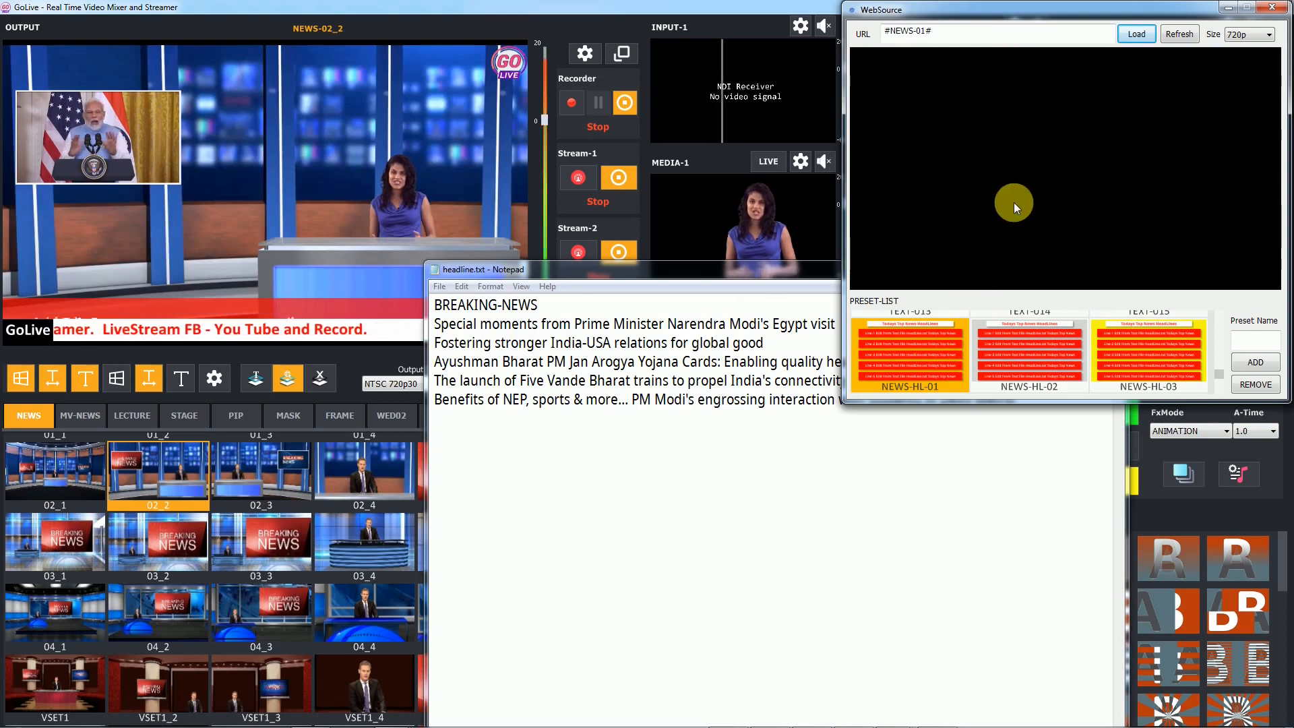
Step: Animate in headline.txt's breaking news using NEWS-HL-01 and the translucent NEWS-HL-02 preset
left_click(1136, 33)
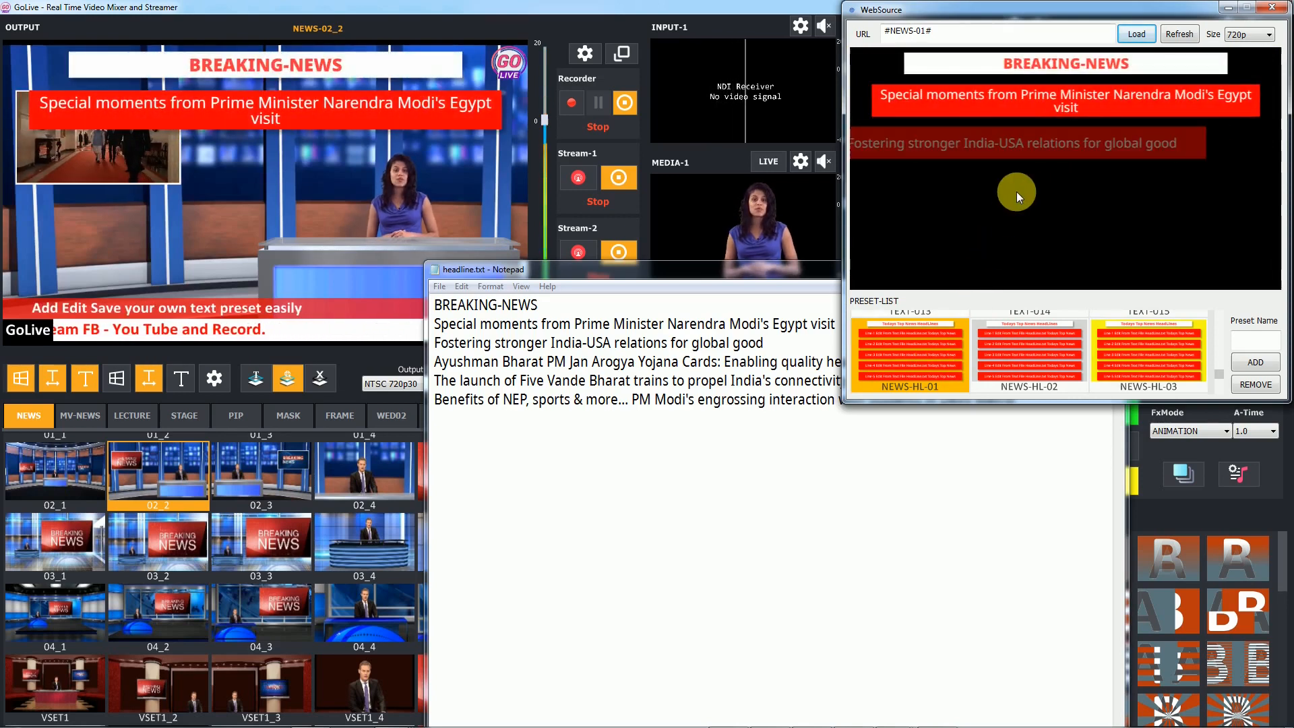
left_click(1136, 34)
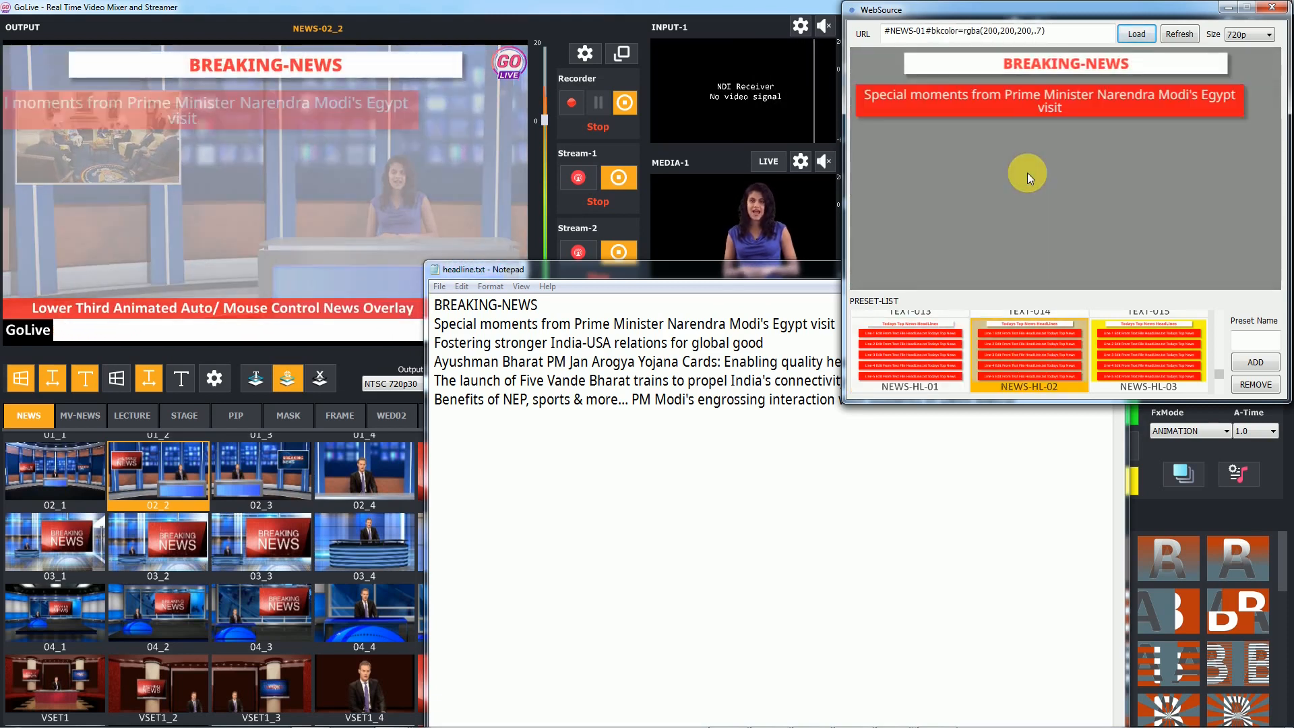
left_click(1136, 33)
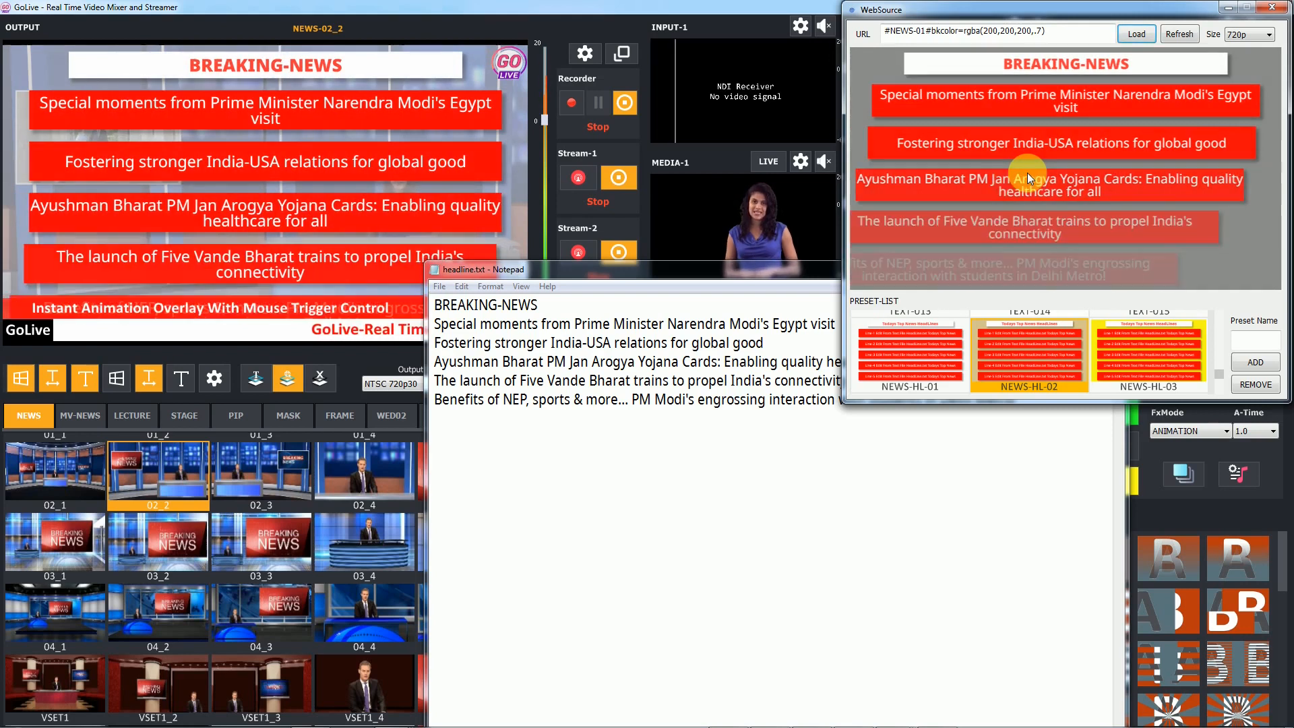
left_click(1147, 351)
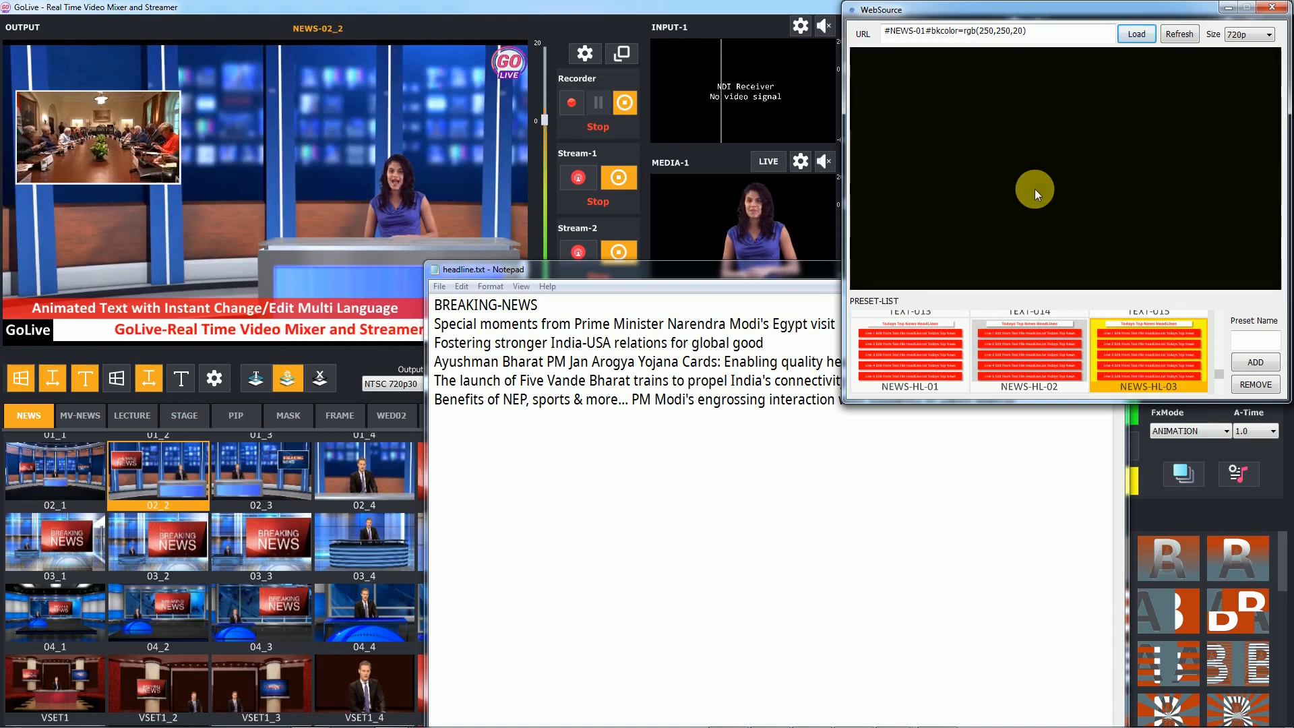
Step: Show the headlines on the yellow NEWS-HL-03 background, then clear them
left_click(1136, 34)
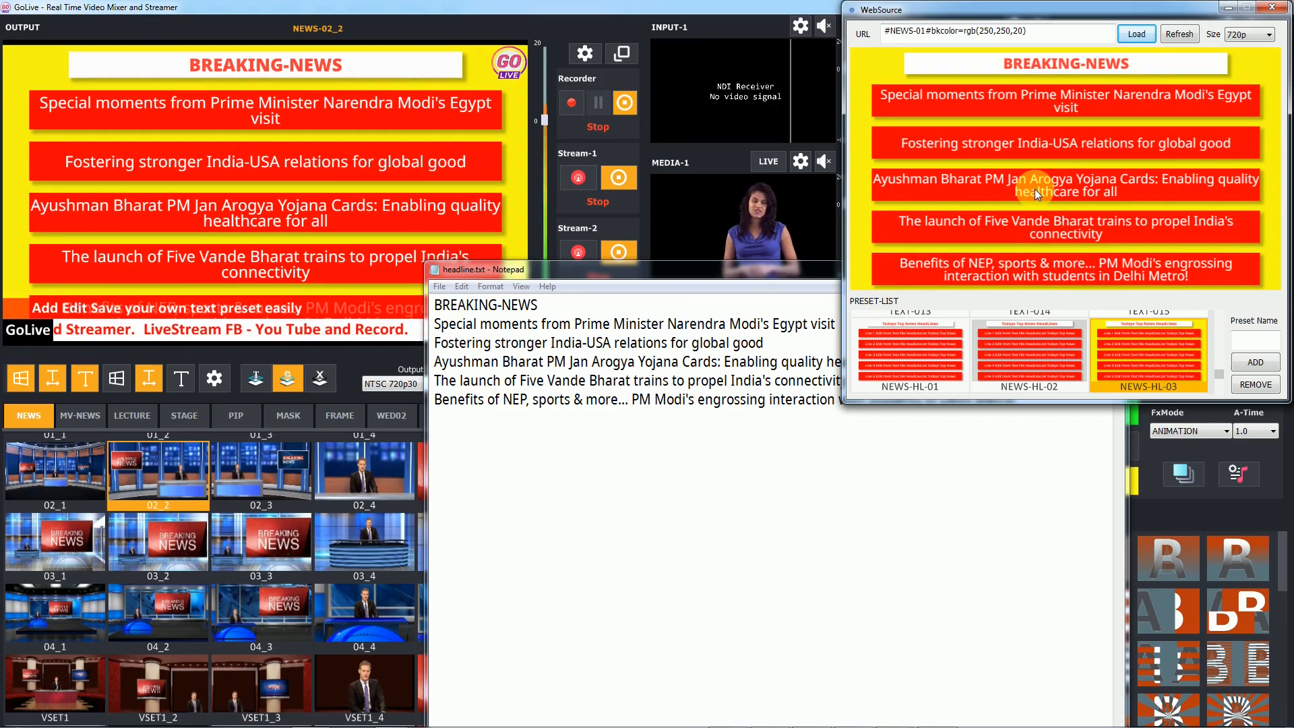
left_click(1136, 34)
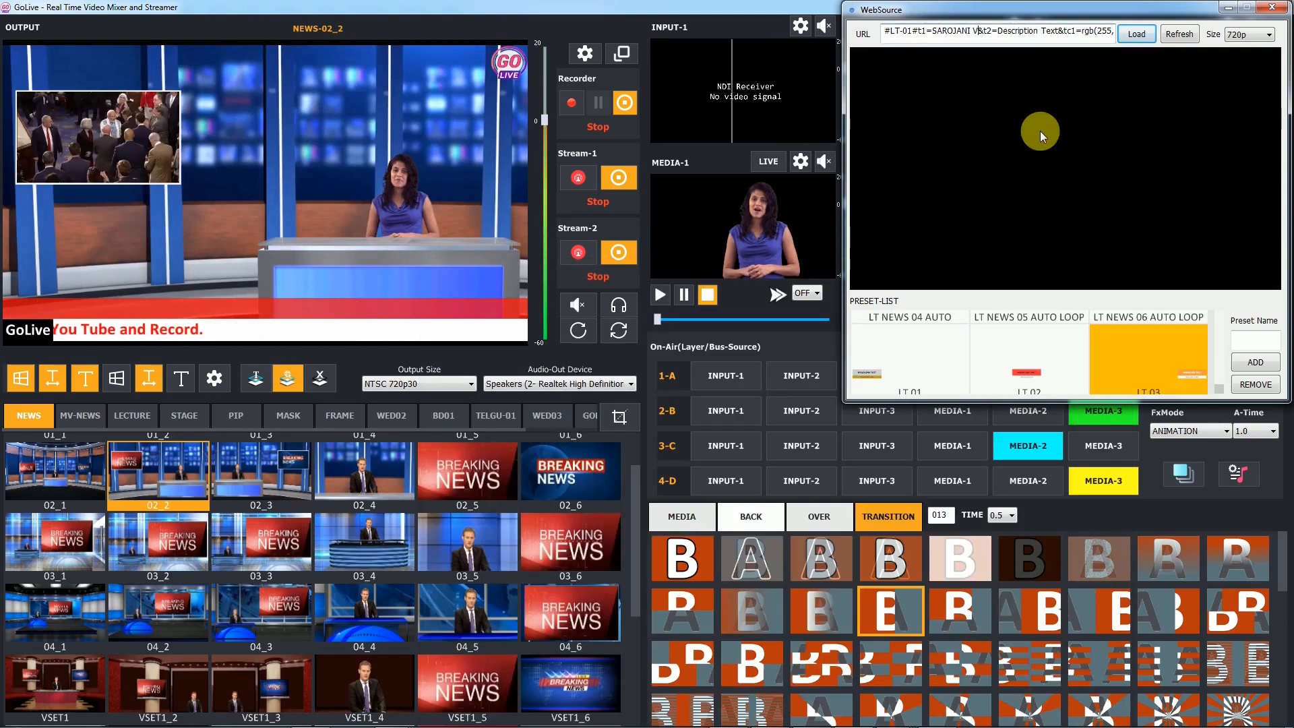
Step: Put the orange LT-01 name lower third 'SAROJANI VERMA, LIVE NEWS PERSON' on air
left_click(1136, 34)
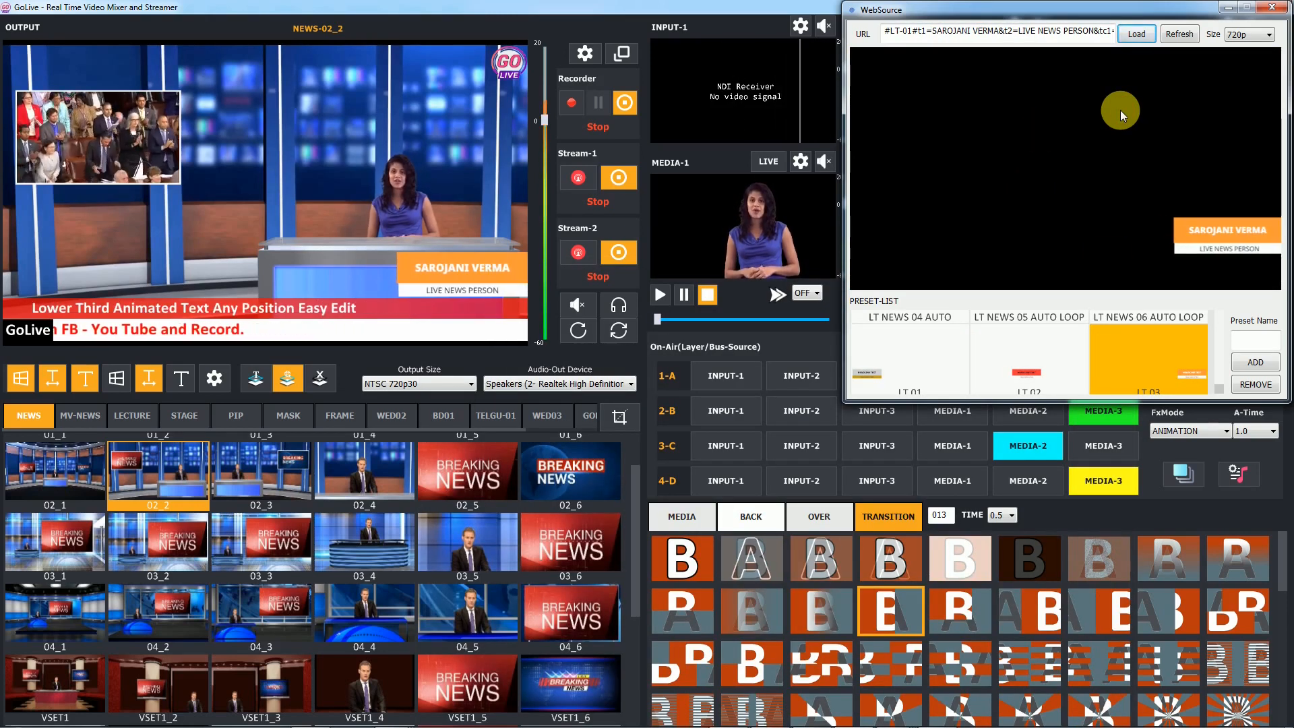
mouse_move(1107, 192)
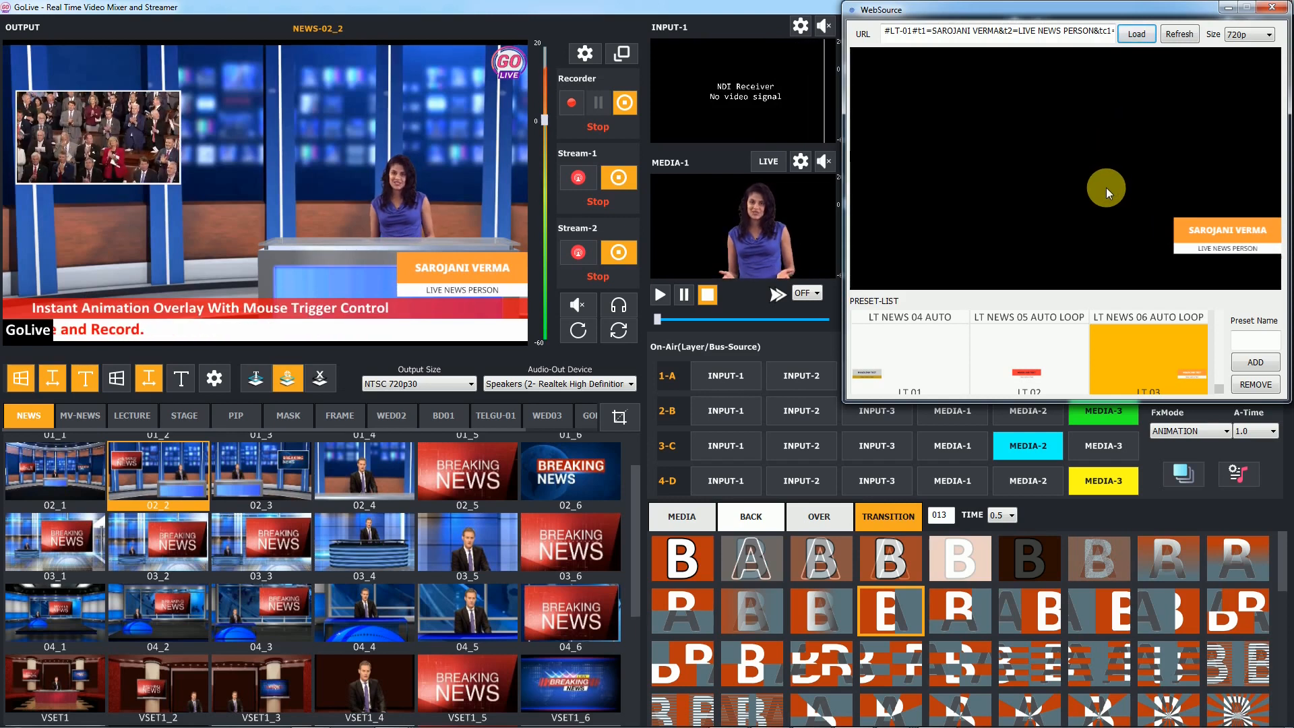